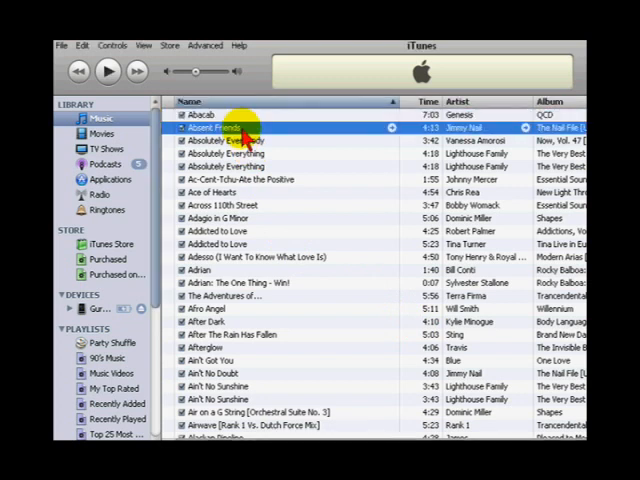
Set a stop time of 35 seconds on Absent Friends in Get Info.
{"action": "right_click", "coordinate": [220, 127]}
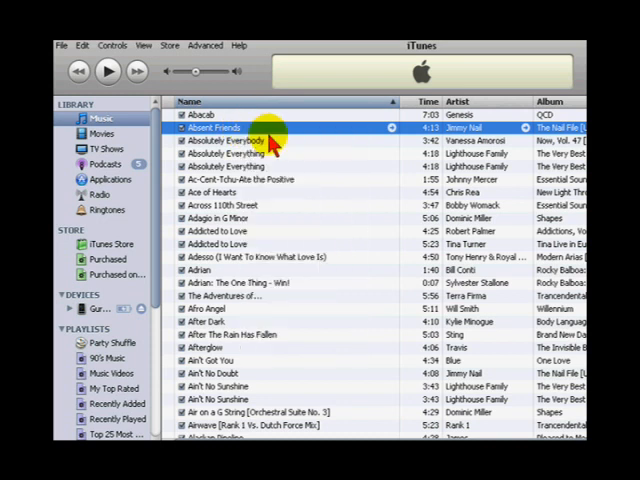
{"action": "left_click", "coordinate": [360, 139]}
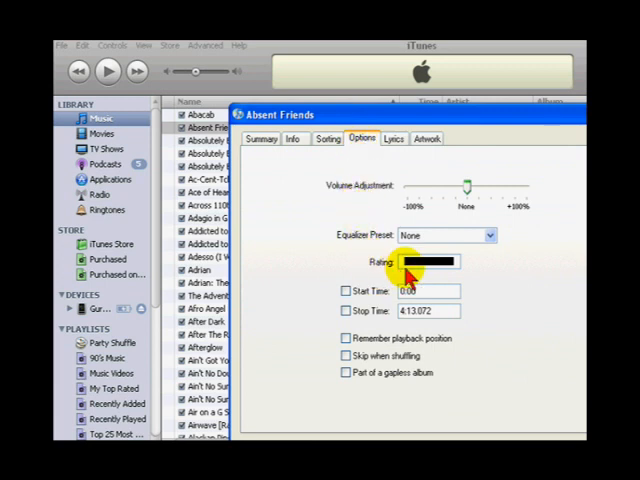
{"action": "triple_click", "coordinate": [428, 310]}
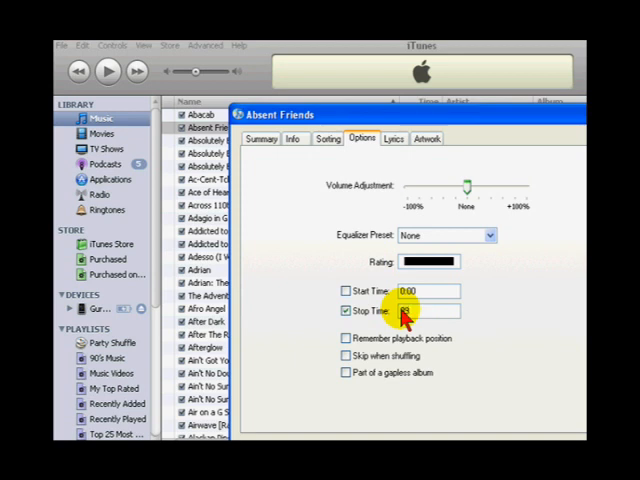
{"action": "type", "text": "35"}
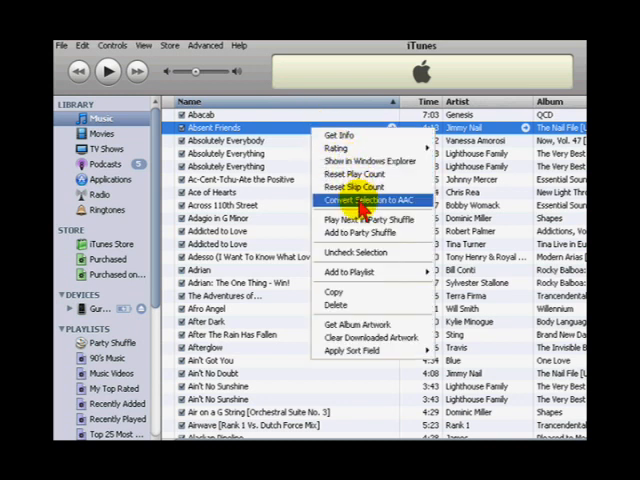
Convert the trimmed Absent Friends to AAC and select the new 0:39 copy.
{"action": "left_click", "coordinate": [356, 199]}
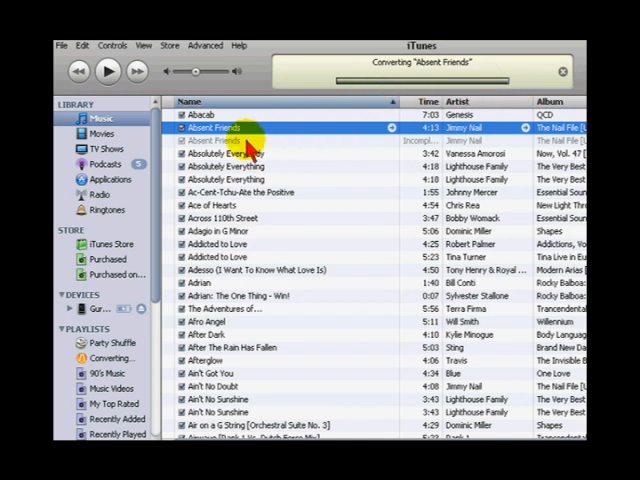
{"action": "left_click", "coordinate": [107, 70]}
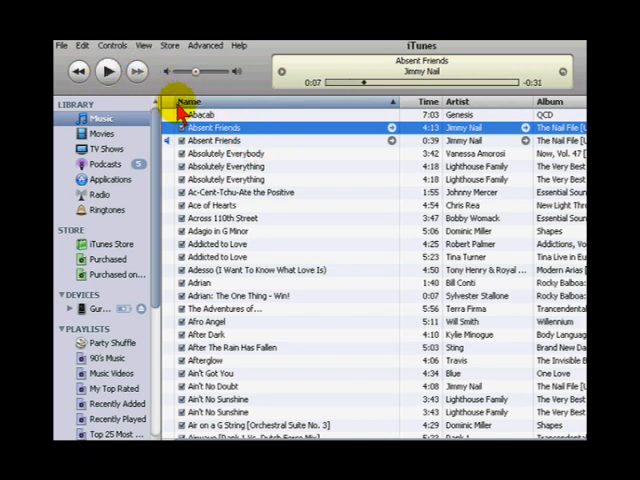
{"action": "left_click", "coordinate": [215, 141]}
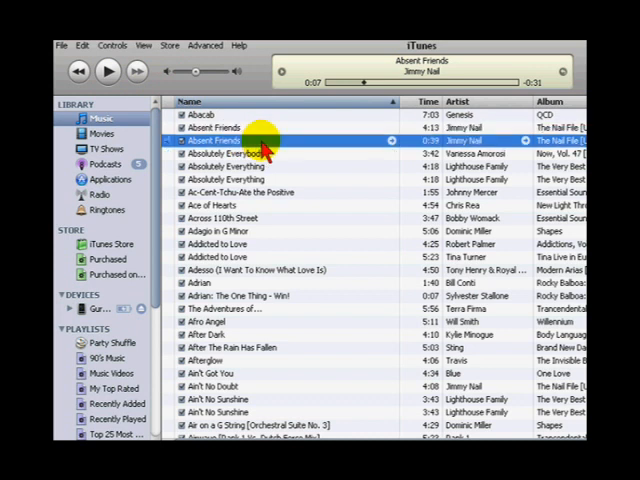
{"action": "mouse_move", "coordinate": [432, 141]}
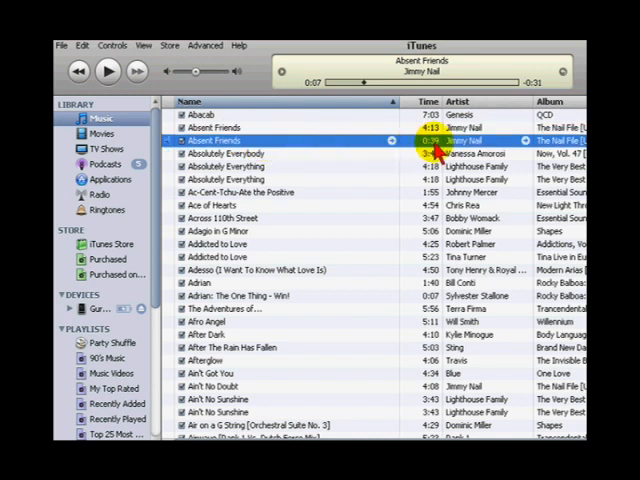
Show the 0:39 Absent Friends copy in Windows Explorer.
{"action": "right_click", "coordinate": [215, 140]}
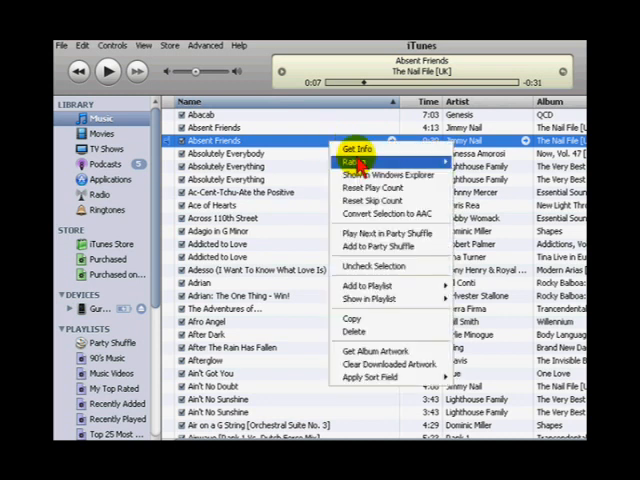
{"action": "mouse_move", "coordinate": [390, 176]}
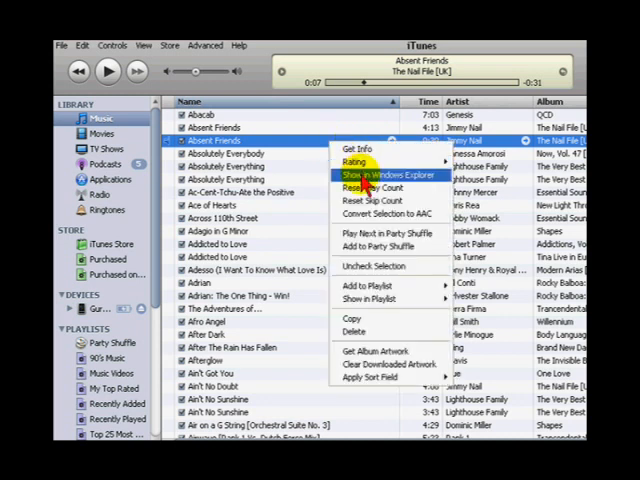
{"action": "left_click", "coordinate": [378, 175]}
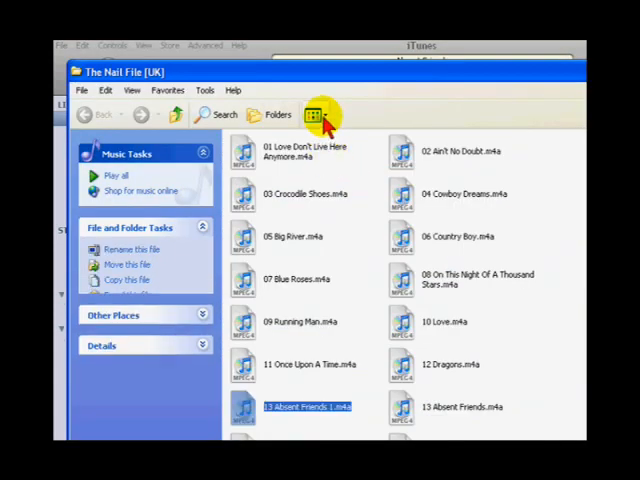
Switch the album folder view to Details to see file sizes and types.
{"action": "left_click", "coordinate": [315, 114]}
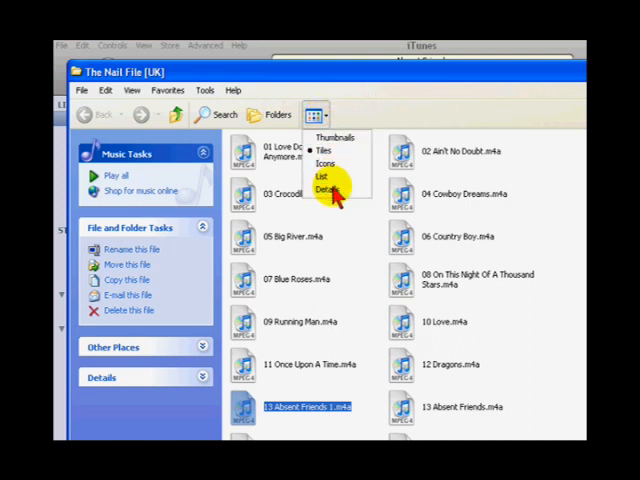
{"action": "left_click", "coordinate": [328, 190]}
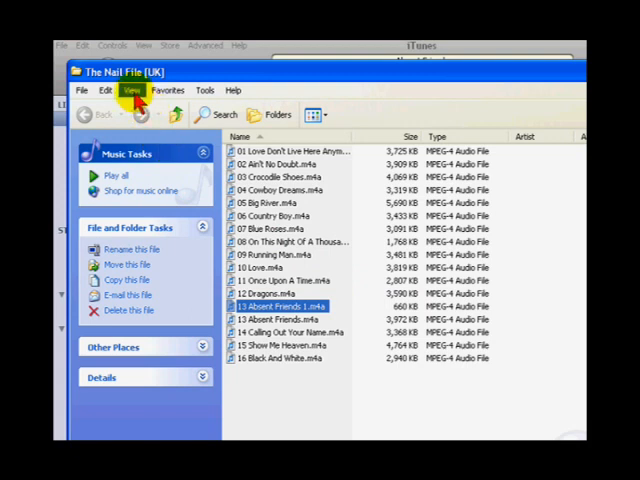
{"action": "mouse_move", "coordinate": [205, 90]}
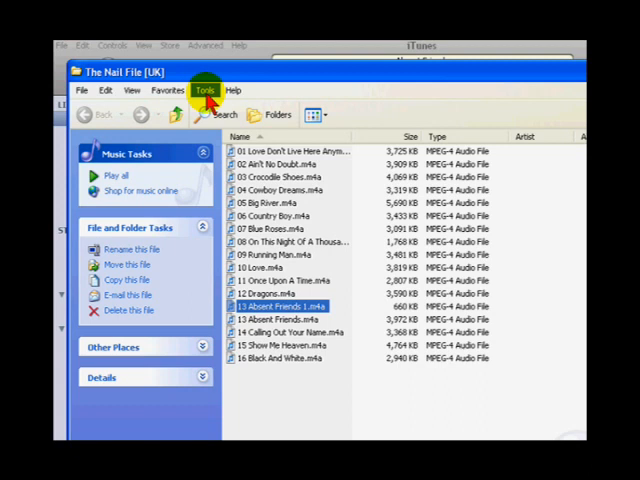
In Folder Options, keep extensions for known file types visible and apply.
{"action": "left_click", "coordinate": [204, 90]}
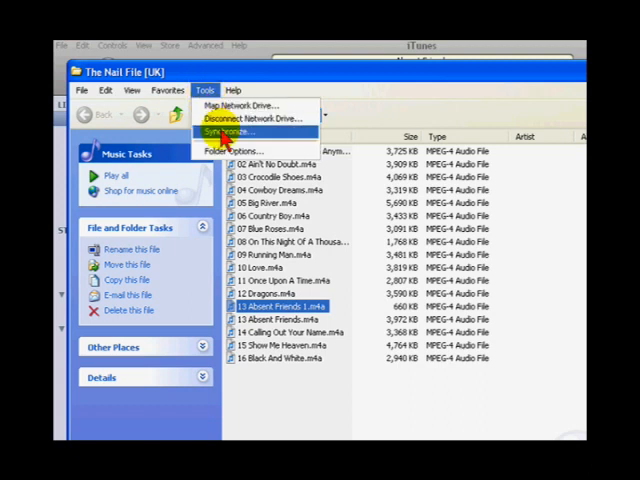
{"action": "left_click", "coordinate": [228, 150]}
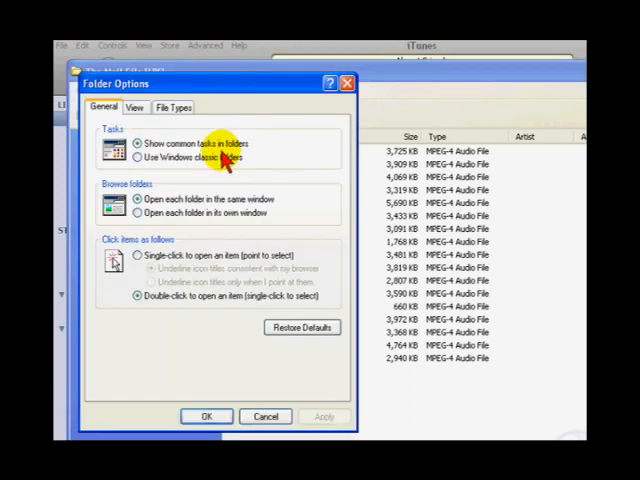
{"action": "left_click", "coordinate": [134, 107]}
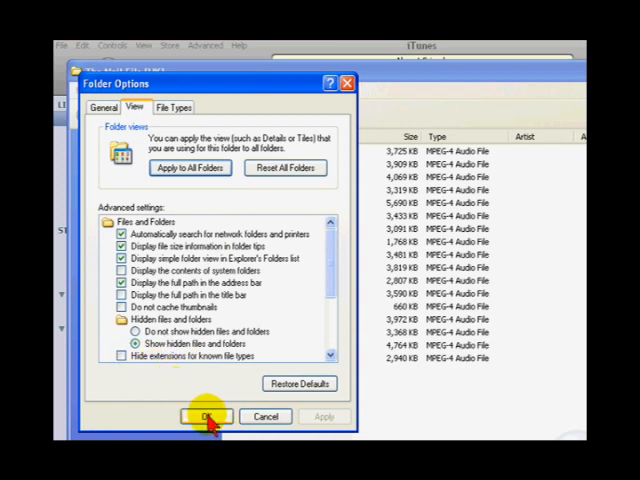
{"action": "left_click", "coordinate": [206, 416]}
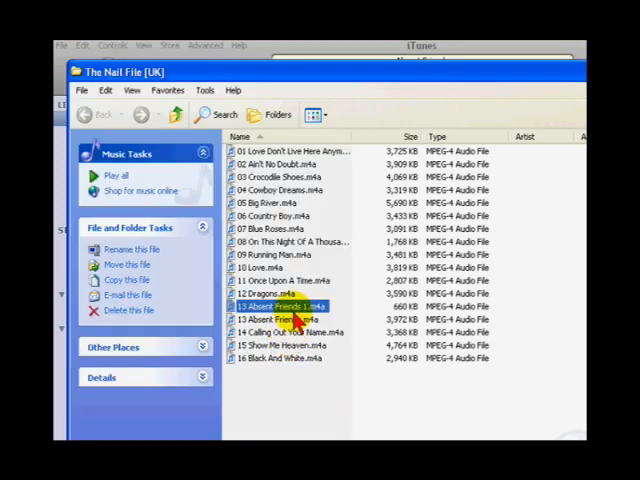
Rename 13 Absent Friends 1.m4a to .m4r and confirm the extension change.
{"action": "right_click", "coordinate": [295, 305]}
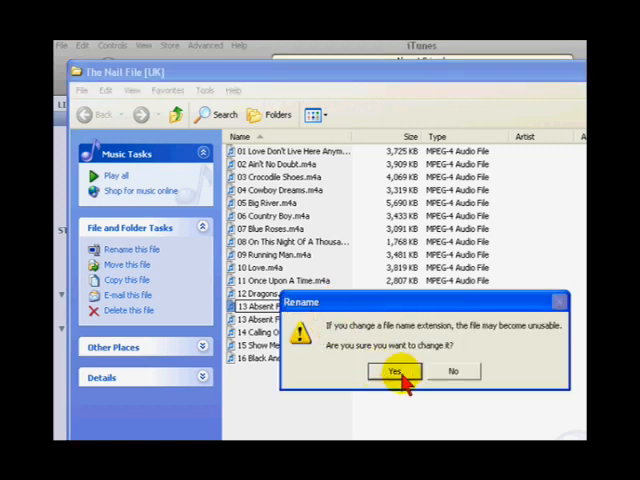
{"action": "left_click", "coordinate": [393, 371]}
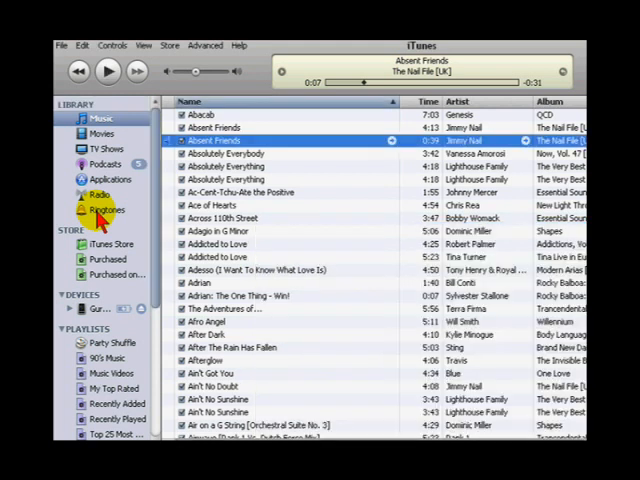
Check Absent Friends under Ringtones, then open the connected iPhone's page.
{"action": "left_click", "coordinate": [107, 210]}
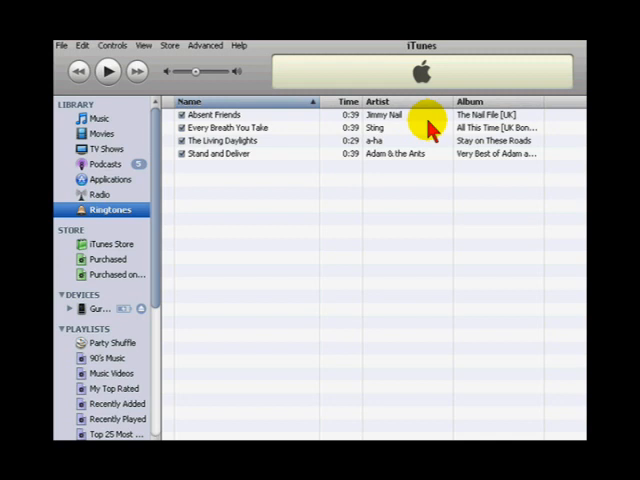
{"action": "left_click", "coordinate": [95, 308]}
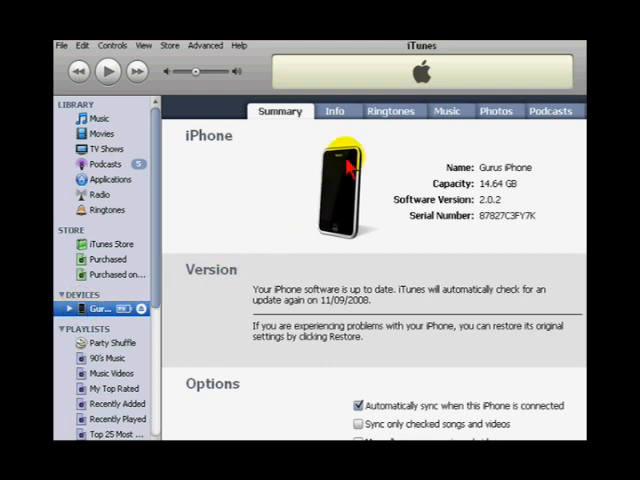
On the iPhone's Ringtones tab, select Absent Friends for syncing.
{"action": "left_click", "coordinate": [390, 111]}
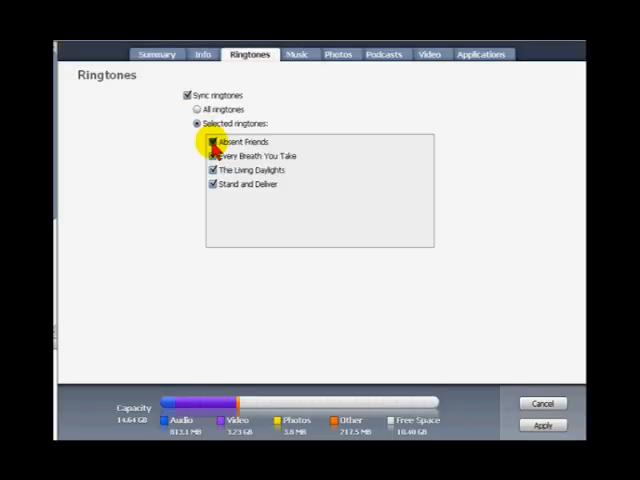
{"action": "left_click", "coordinate": [213, 141]}
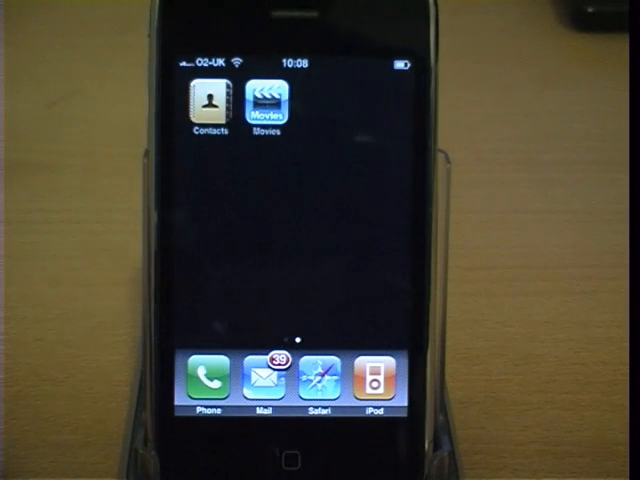
In iPhone Contacts, open a contact and choose Absent Friends as its ringtone.
{"action": "left_click", "coordinate": [207, 108]}
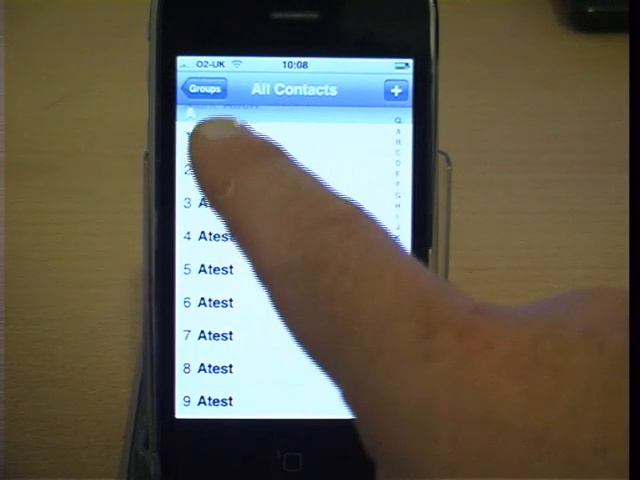
{"action": "left_click", "coordinate": [210, 115]}
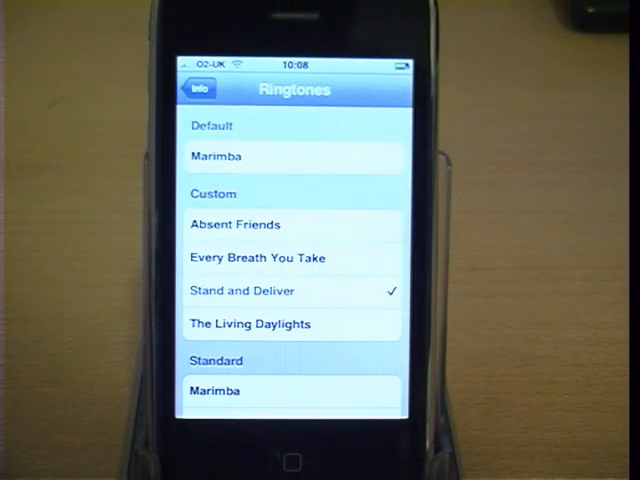
{"action": "left_click", "coordinate": [291, 224]}
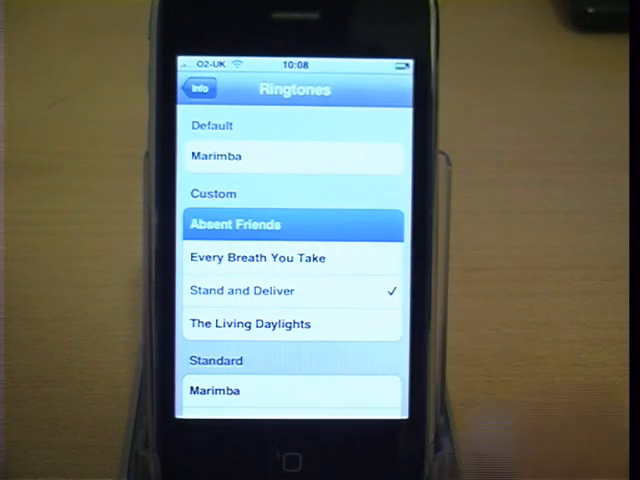